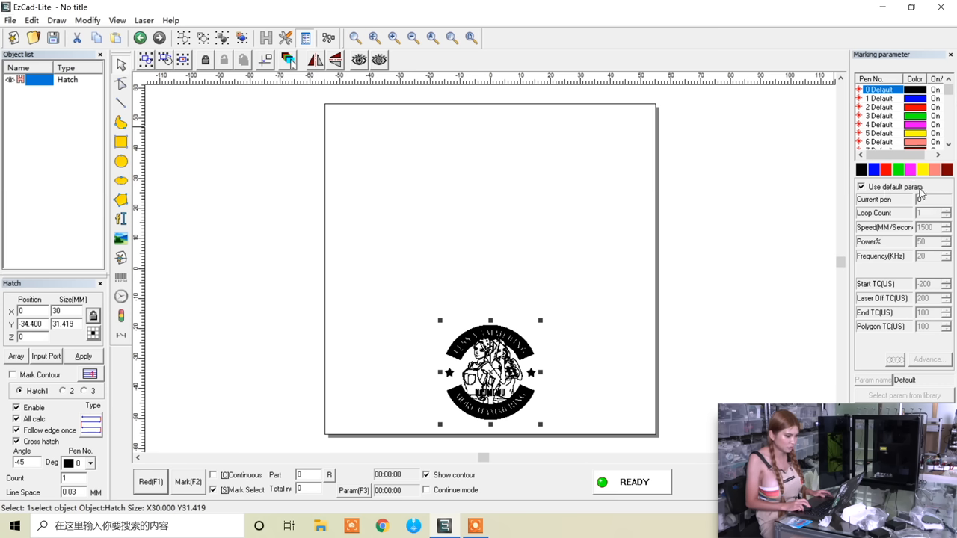
mouse_move(916, 254)
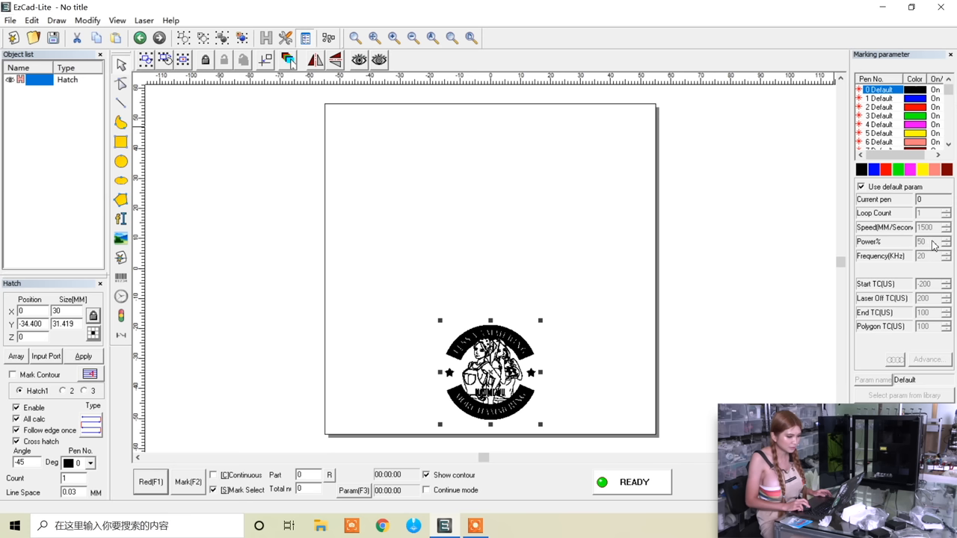
mouse_move(931, 237)
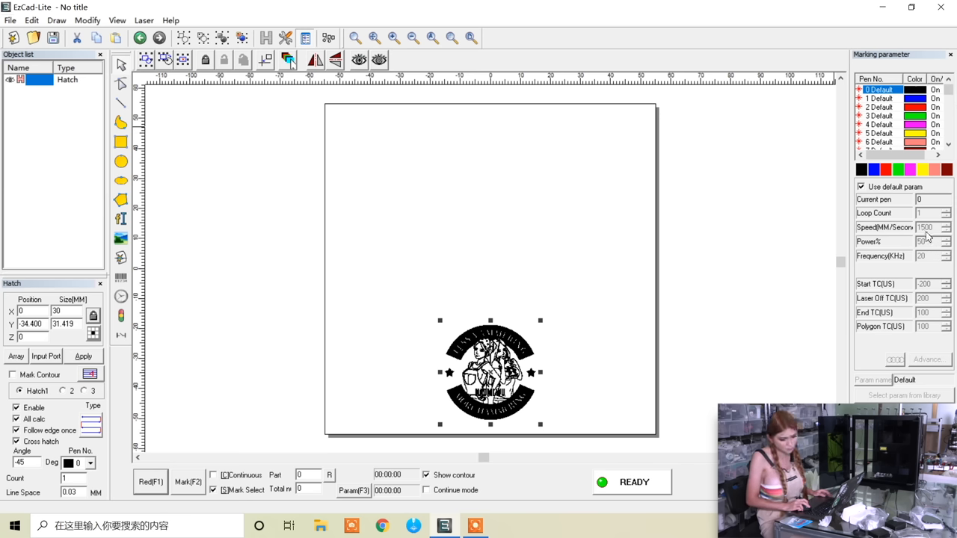
mouse_move(911, 236)
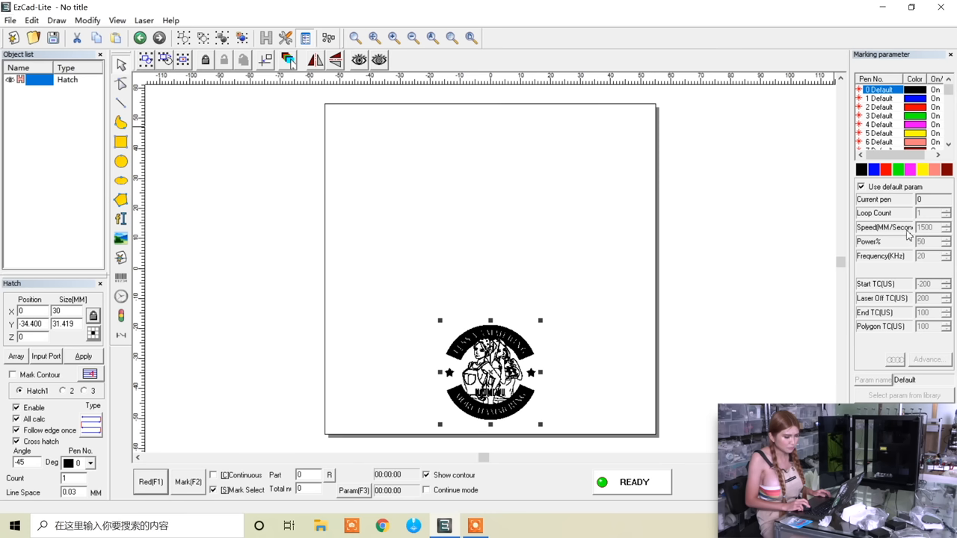
mouse_move(926, 219)
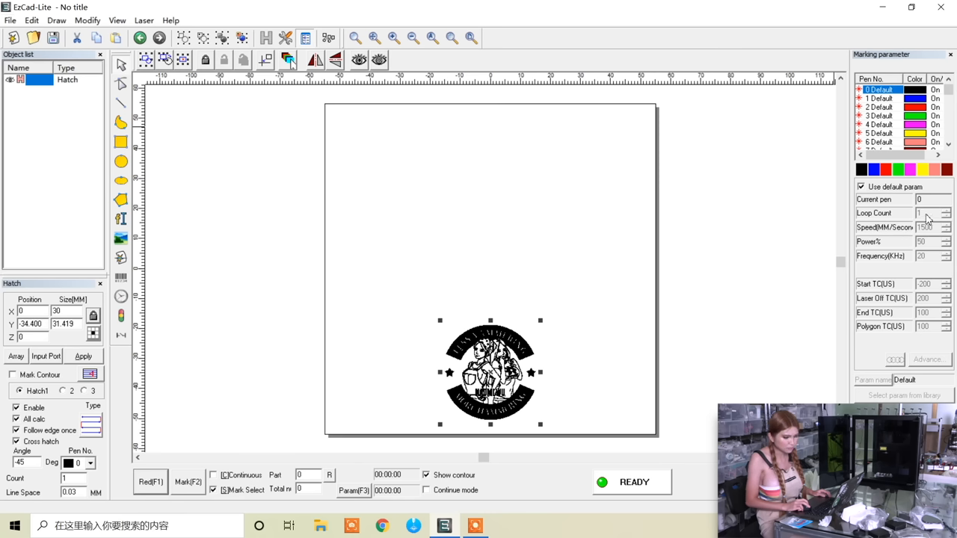
Uncheck Use default param so pen 0 uses loop count 3 at 60% power.
click(861, 186)
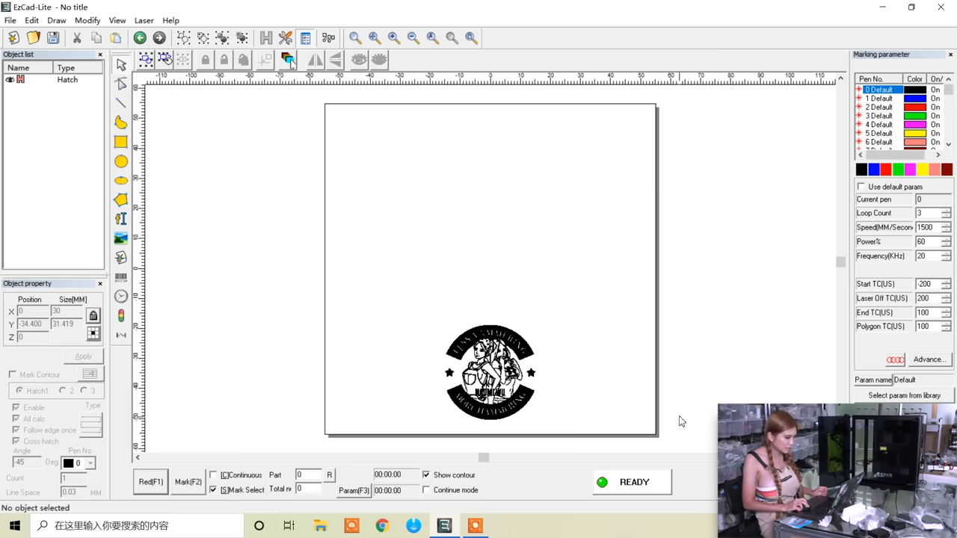
Attempt to mark with nothing selected and dismiss the no-data warning.
click(187, 481)
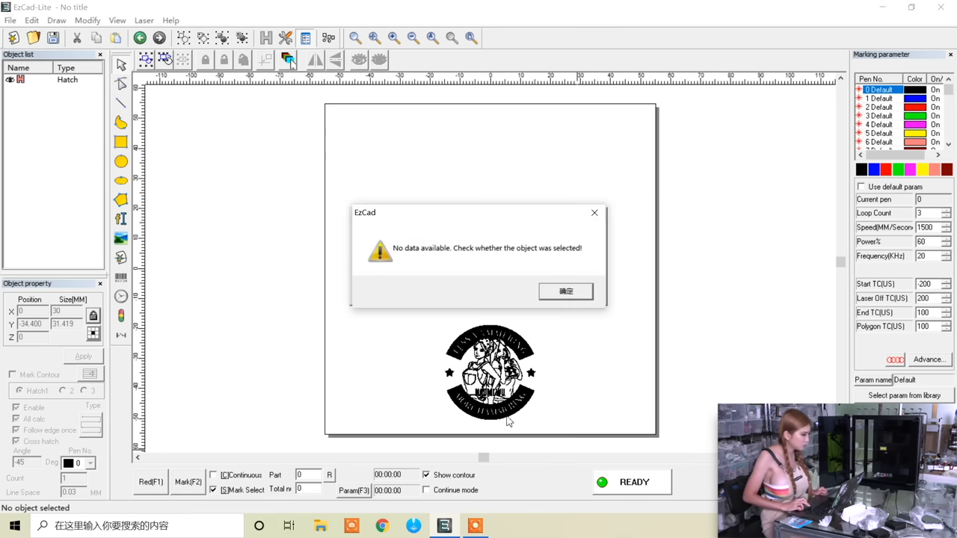
click(565, 292)
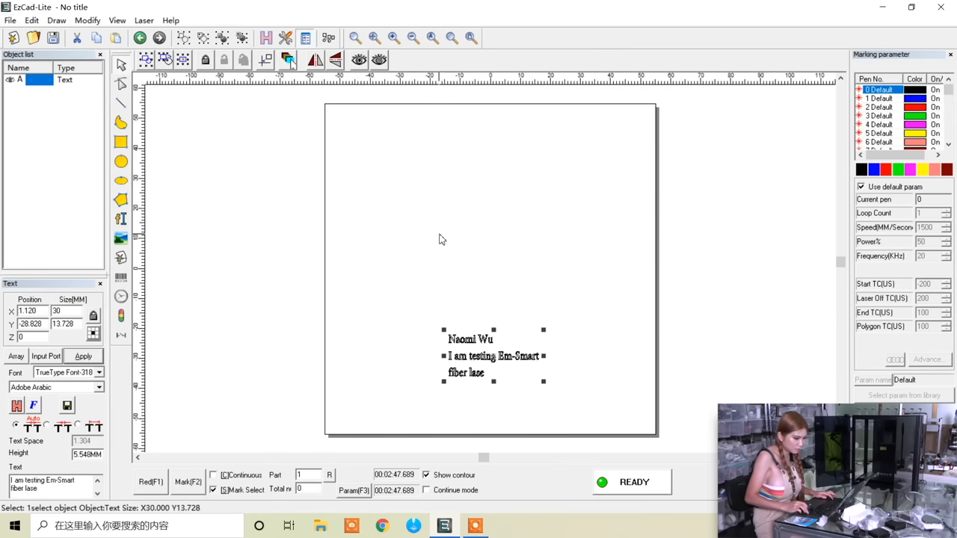
Drag the test text block a little to the right.
drag(469, 356, 490, 356)
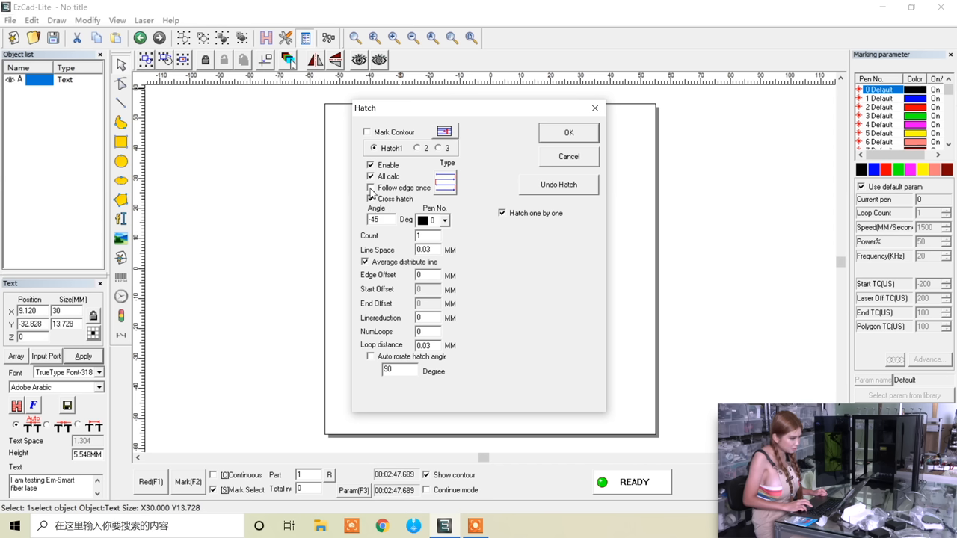
Enable Follow edge once in the Hatch dialog and apply the hatch to the text.
click(370, 199)
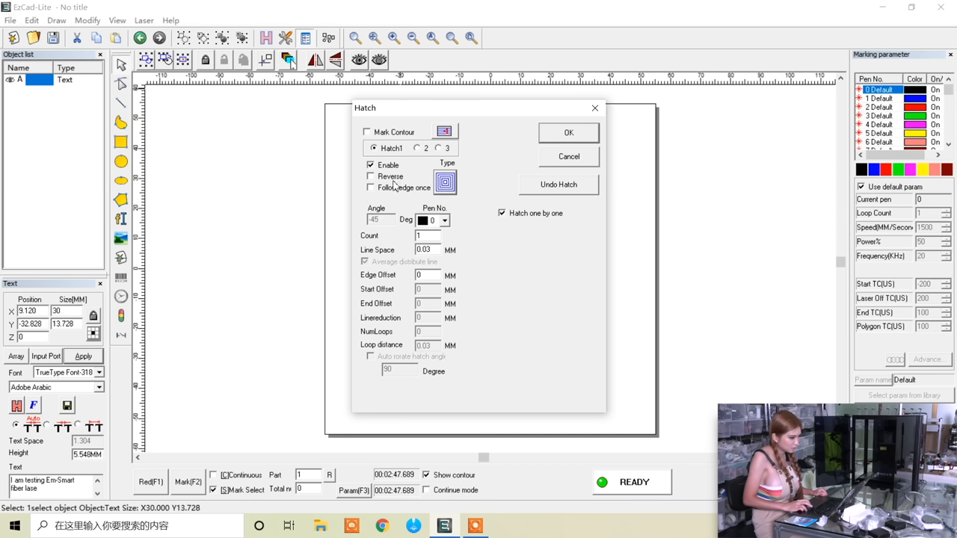
mouse_move(447, 187)
text(0.05)
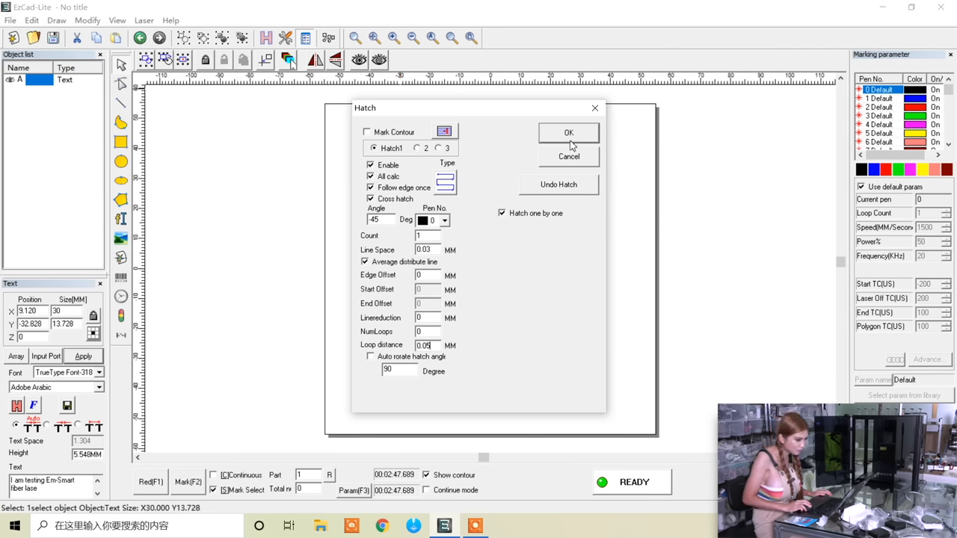
click(568, 133)
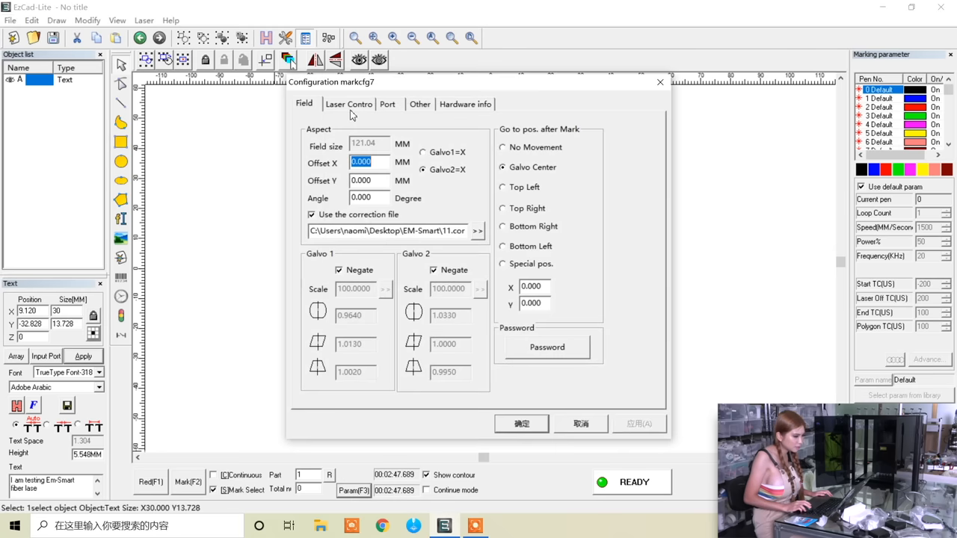
Review the Other tab of the laser configuration, close it, reopen and close again.
click(349, 104)
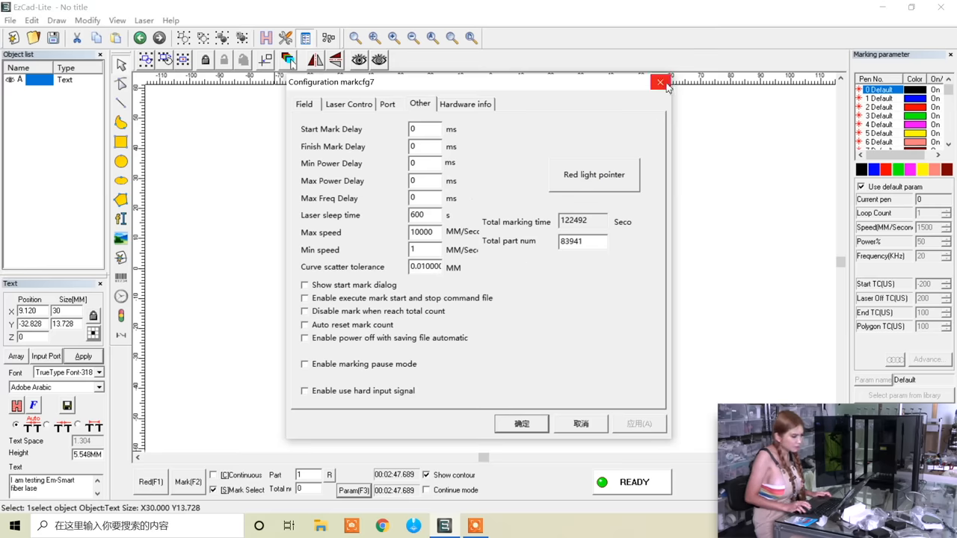
click(660, 83)
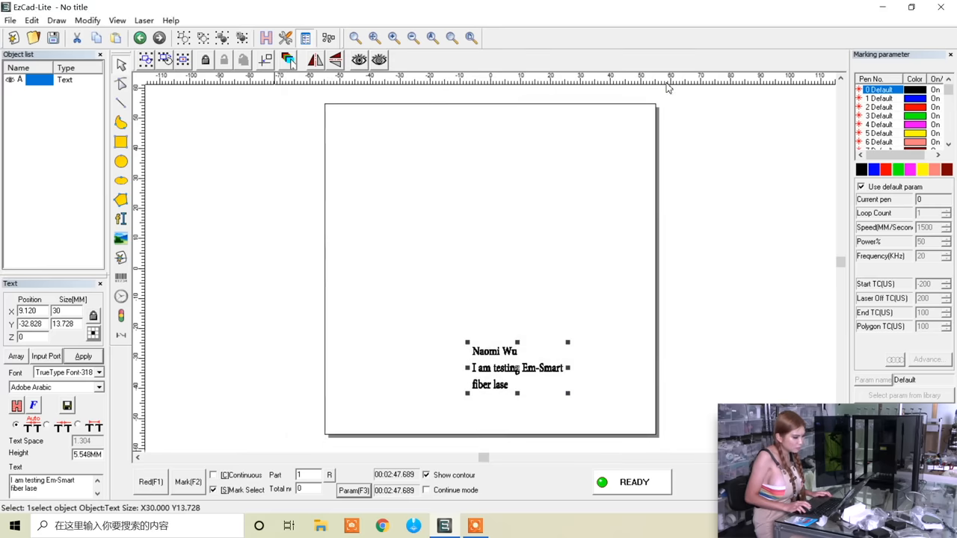
mouse_move(421, 366)
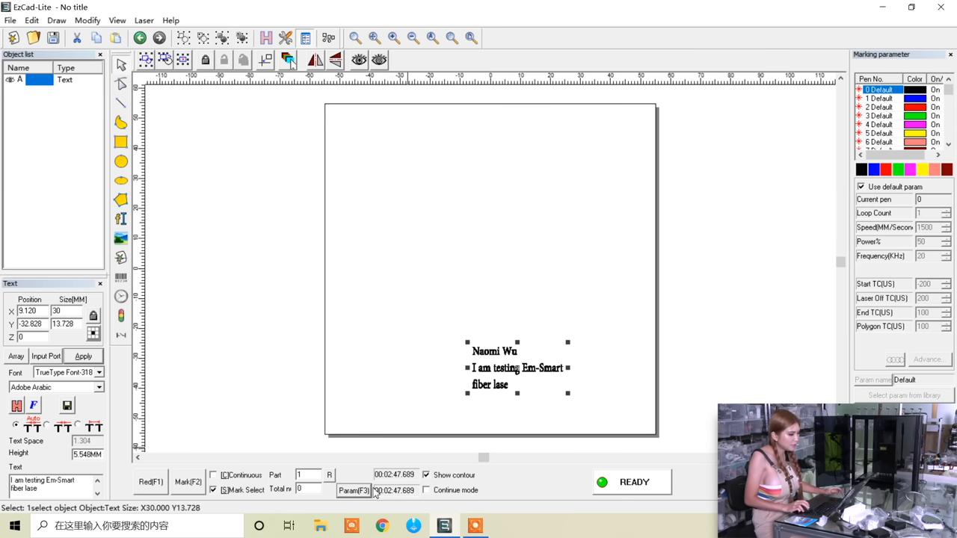
click(353, 490)
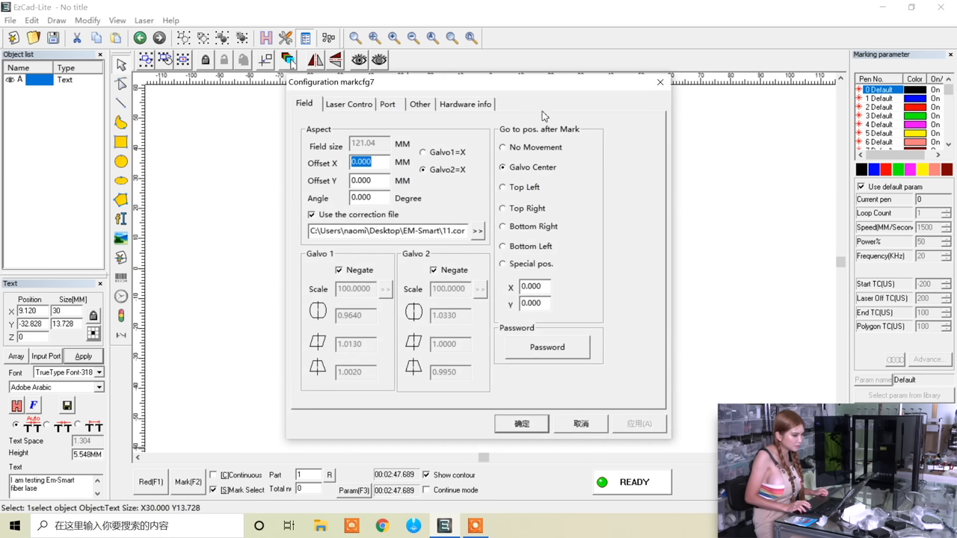
mouse_move(659, 83)
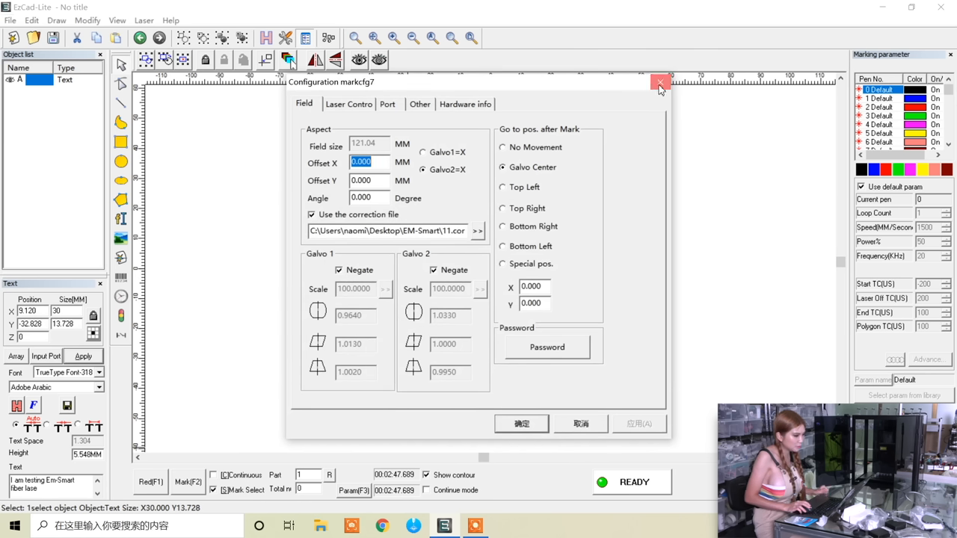
click(660, 83)
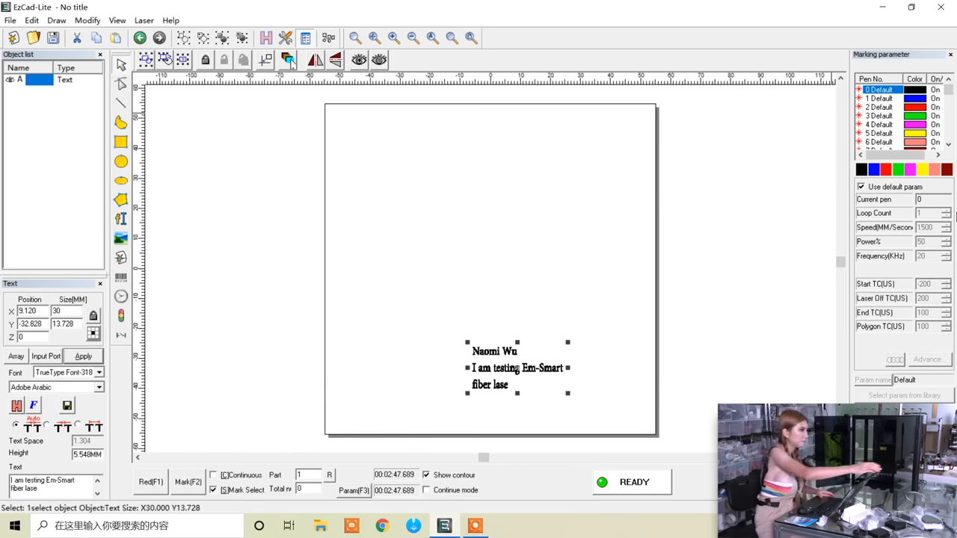